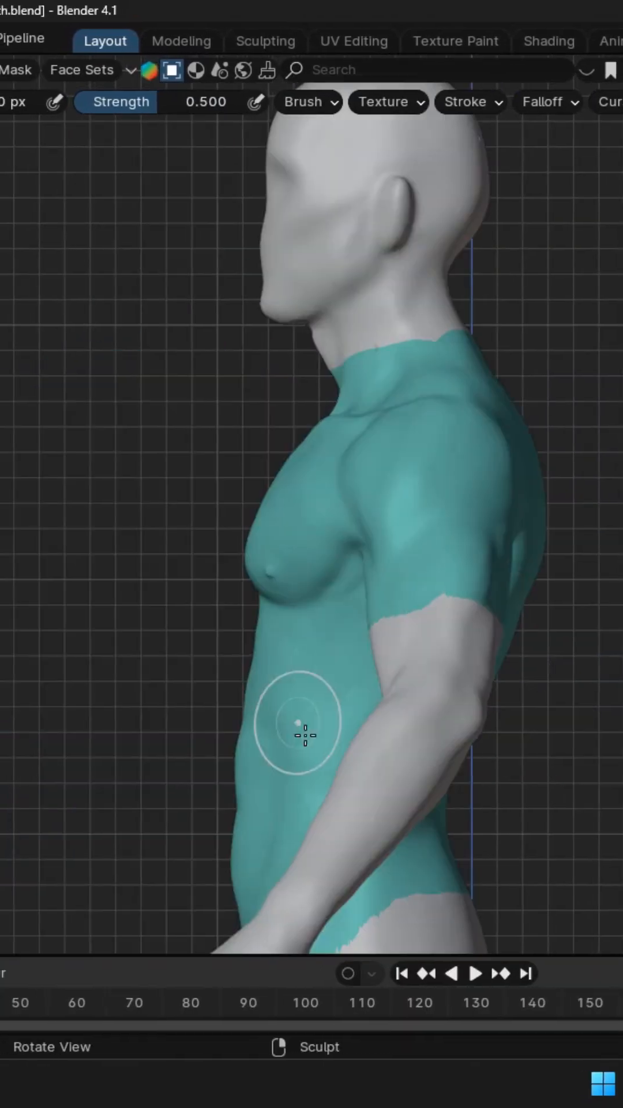
Paint a mask over the torso and upper arms to mark the shirt region.
{"action": "left_click_drag", "start_coordinate": [297, 721], "coordinate": [279, 561]}
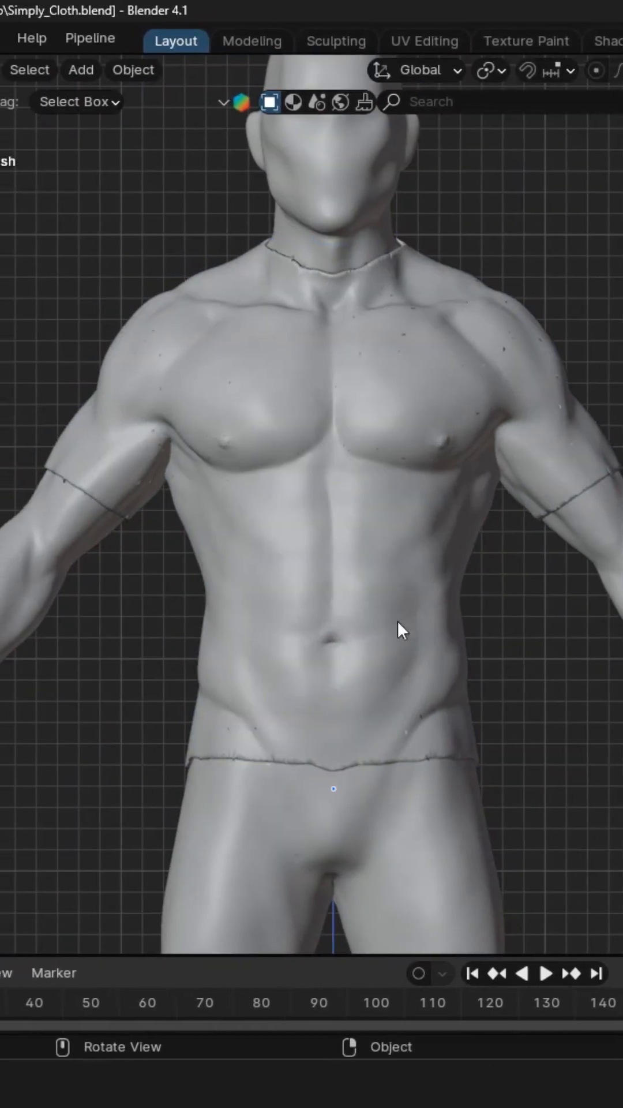
Browse fabric materials for the shirt piece, previewing a denim fabric.
{"action": "left_click", "coordinate": [335, 788]}
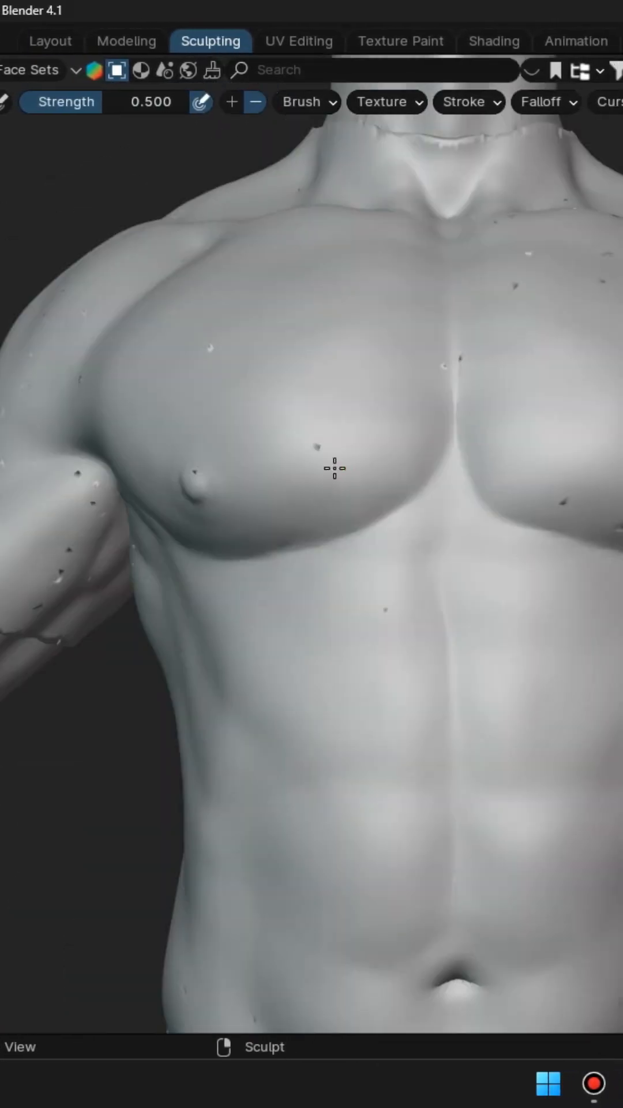
{"action": "scroll", "scroll_direction": "down", "scroll_amount": 3}
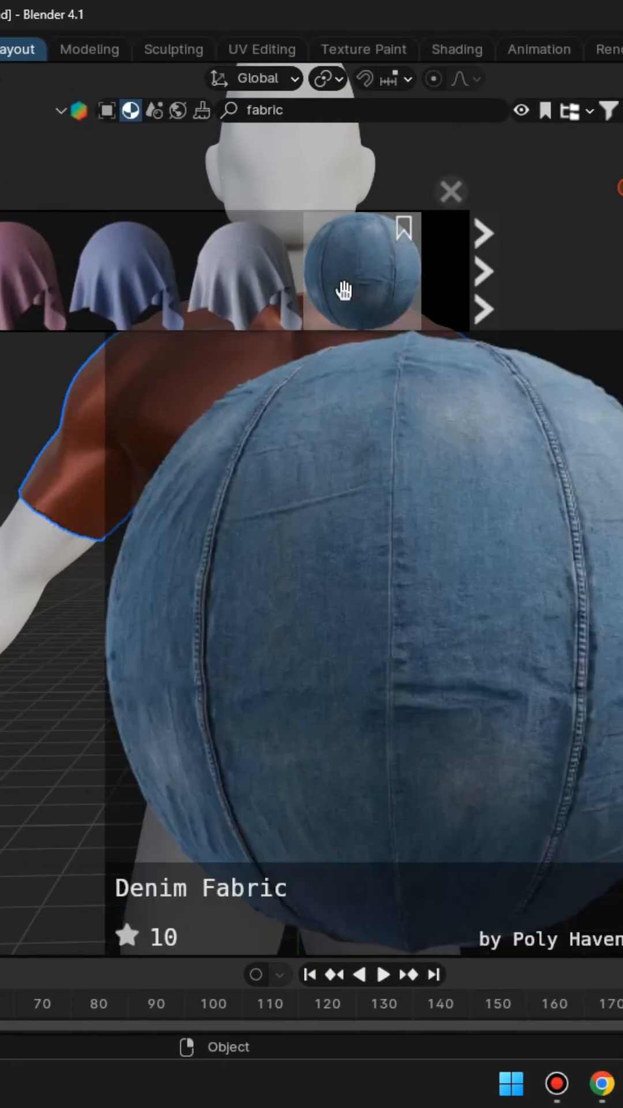
{"action": "left_click", "coordinate": [451, 190]}
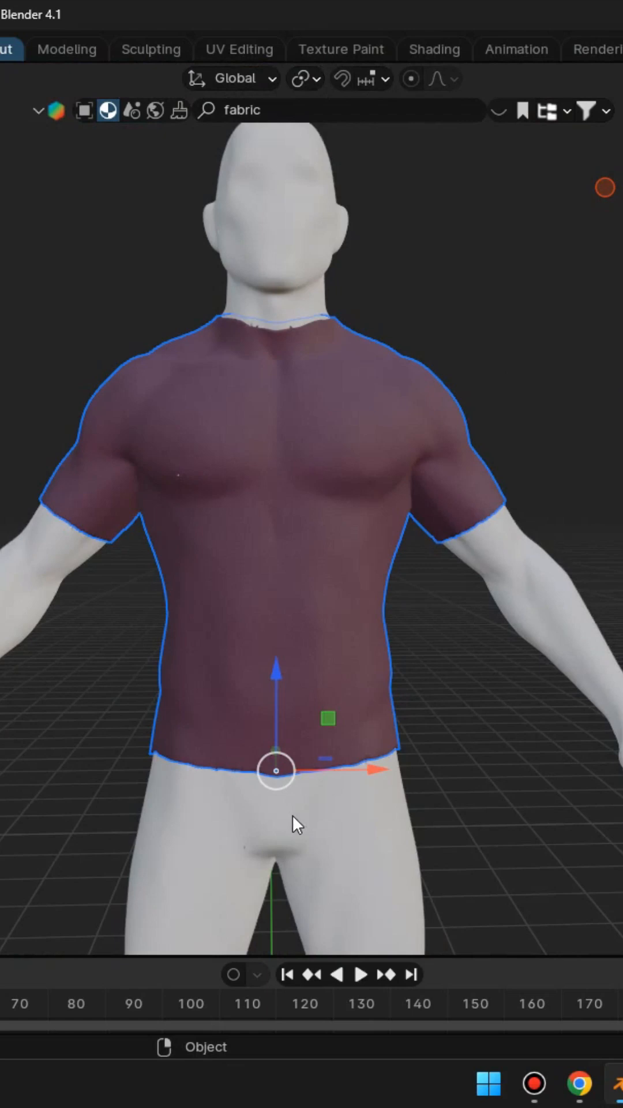
{"action": "left_click_drag", "start_coordinate": [297, 495], "coordinate": [438, 523]}
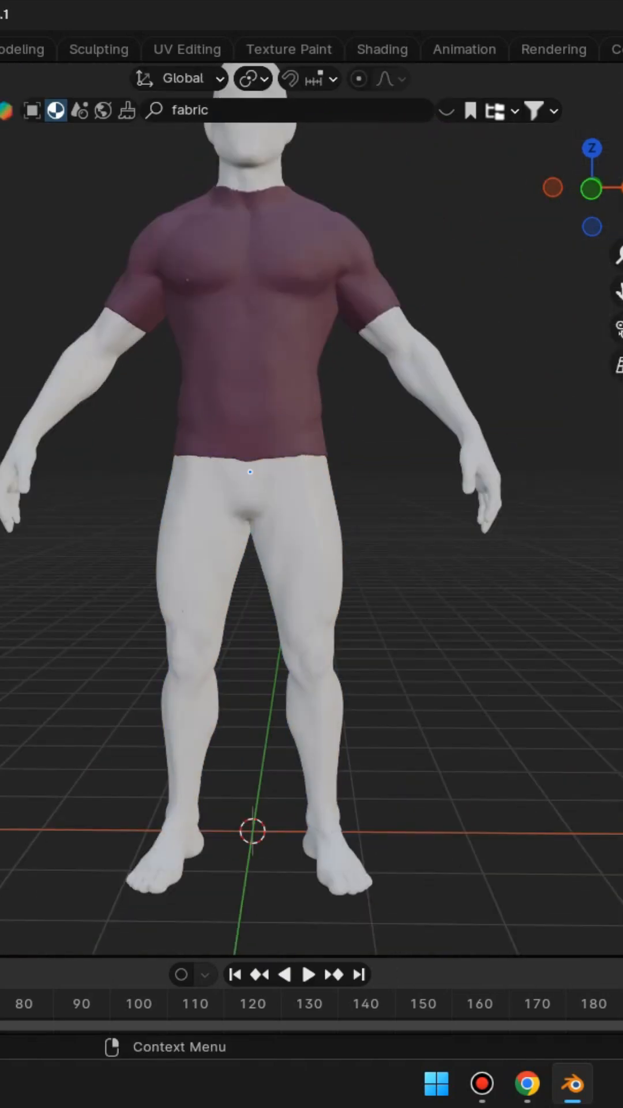
Separate the legs region and apply the Denim Fabric material to the pants.
{"action": "left_click", "coordinate": [99, 49]}
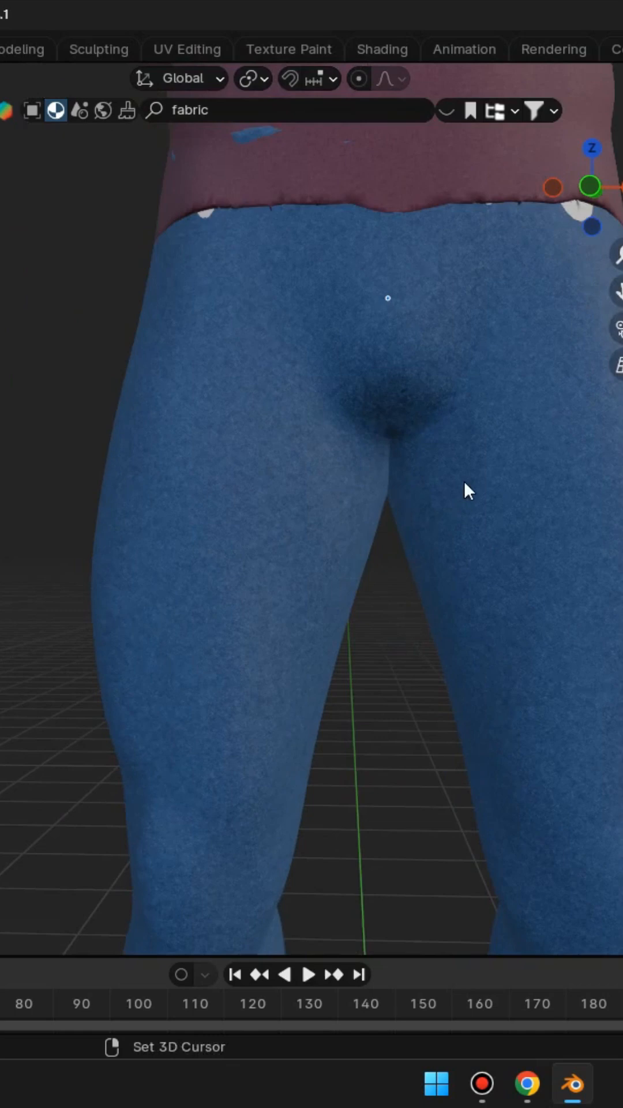
Select the denim pants object and enter sculpting to smooth it along the legs.
{"action": "left_click", "coordinate": [99, 50]}
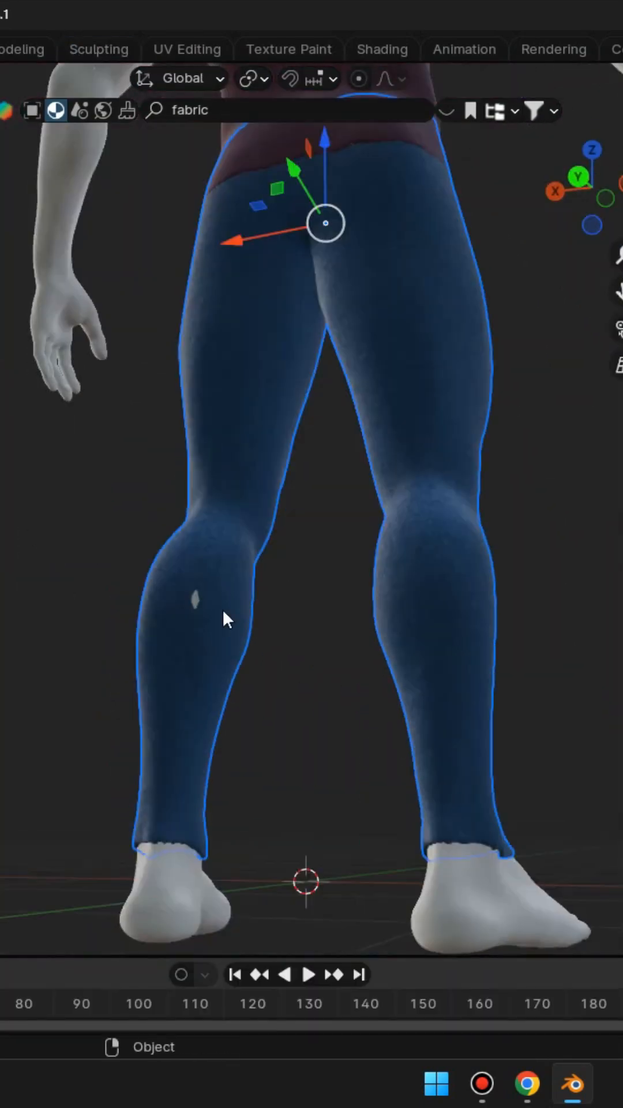
{"action": "left_click", "coordinate": [99, 49]}
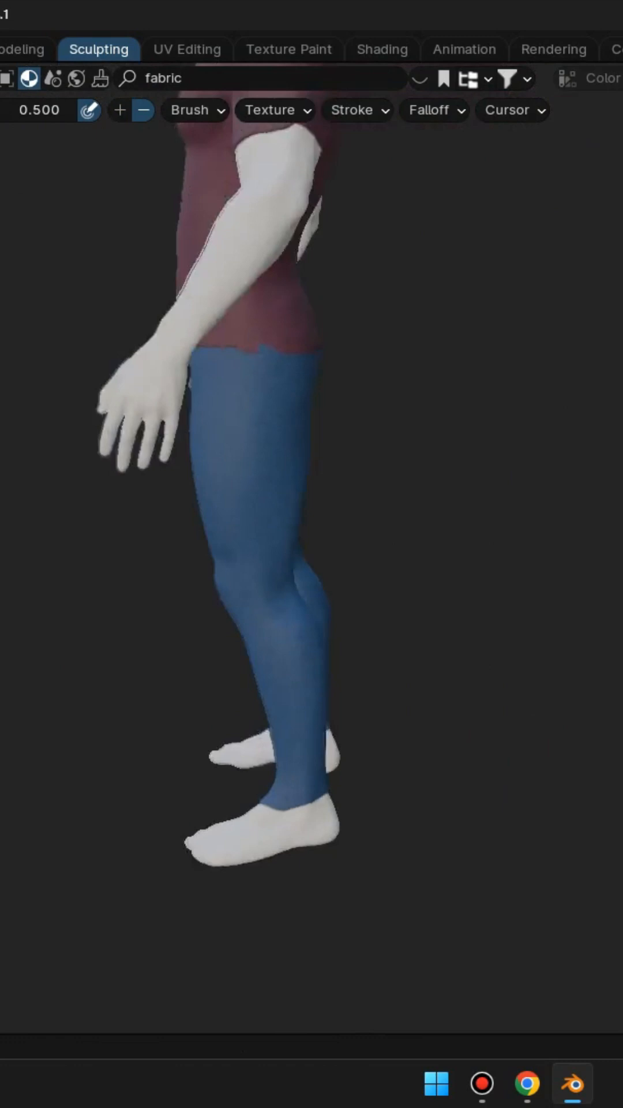